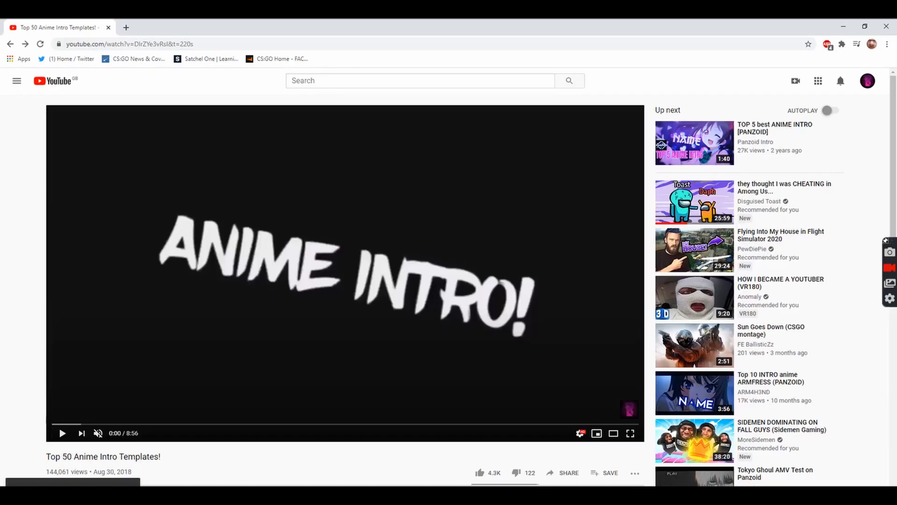
Expand the video description and highlight the comment asking how to change the name
scroll(down, 3)
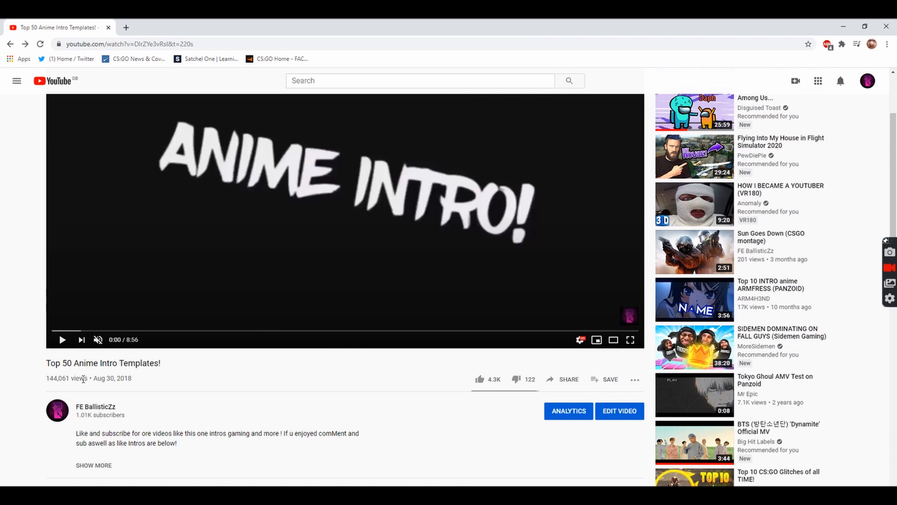
mouse_move(43, 384)
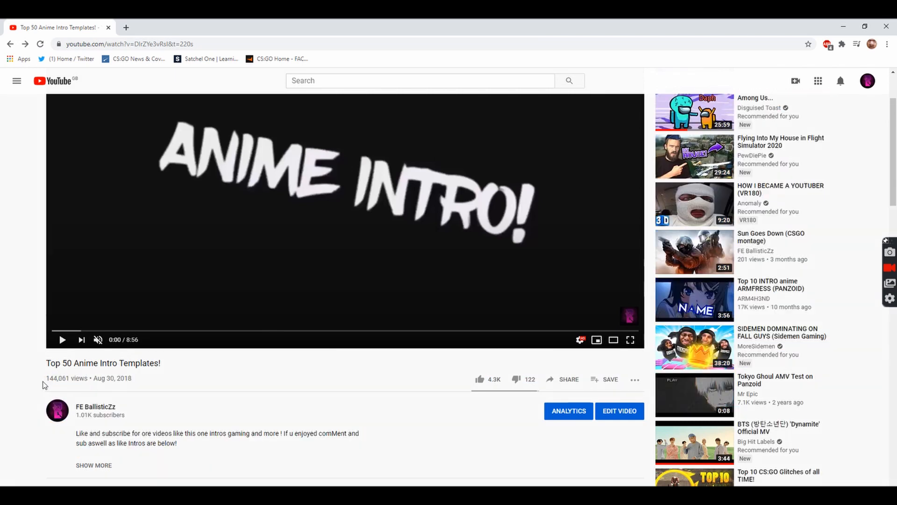
key(ctrl+a)
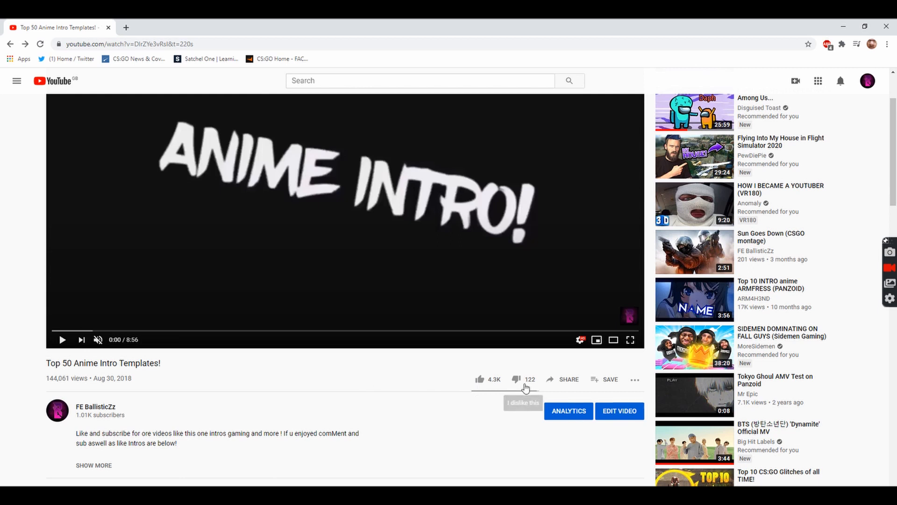
mouse_move(49, 410)
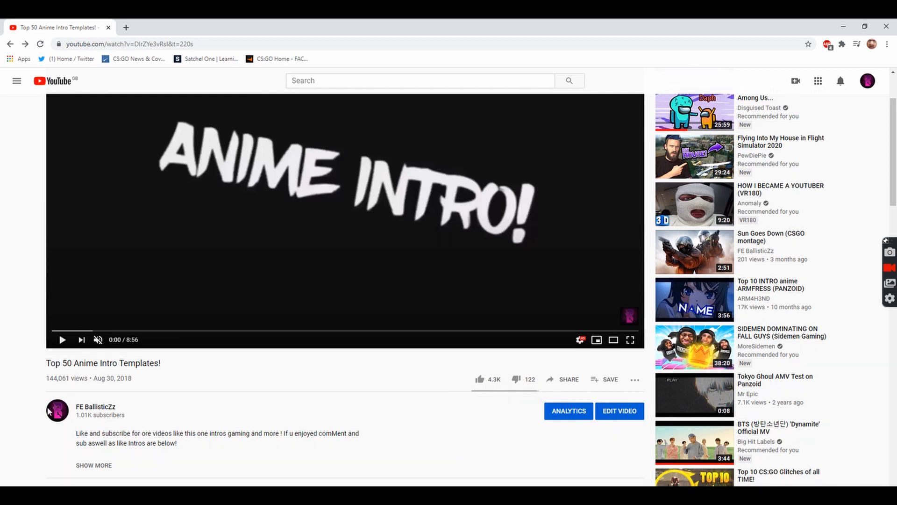
scroll(down, 3)
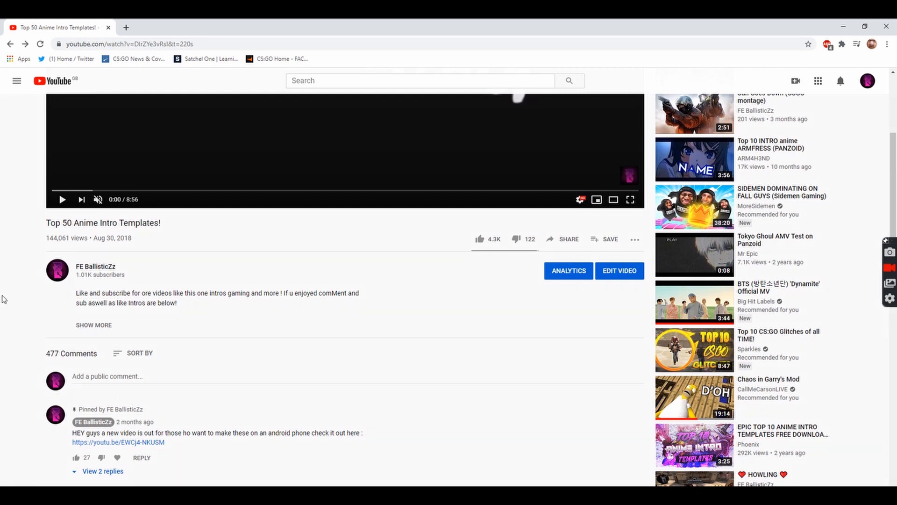
click(137, 353)
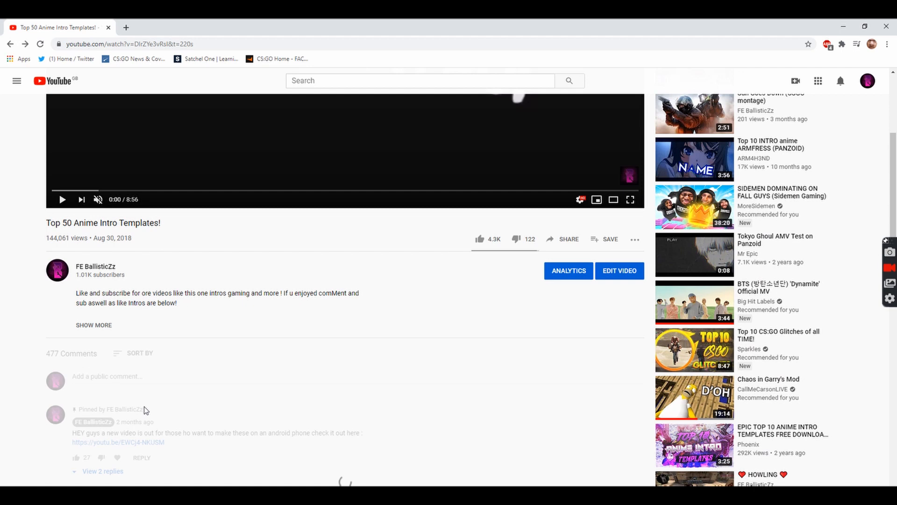
scroll(down, 3)
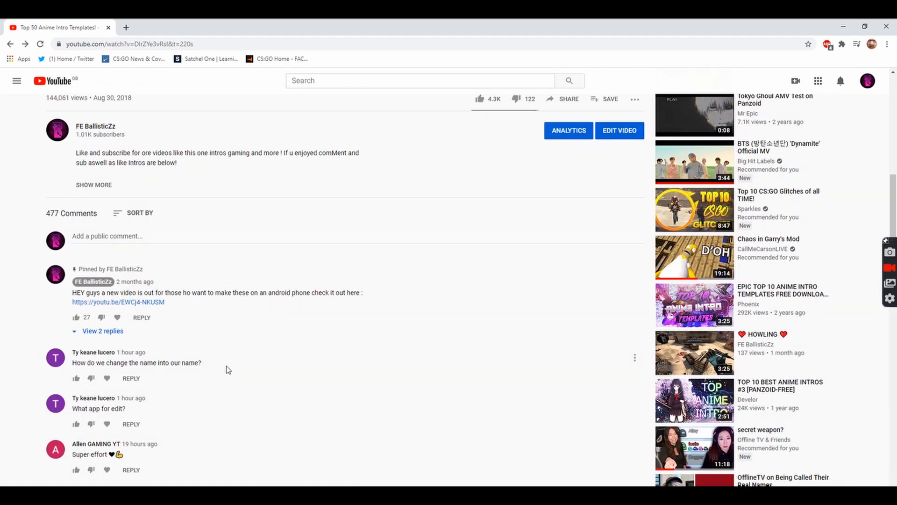
double_click(143, 362)
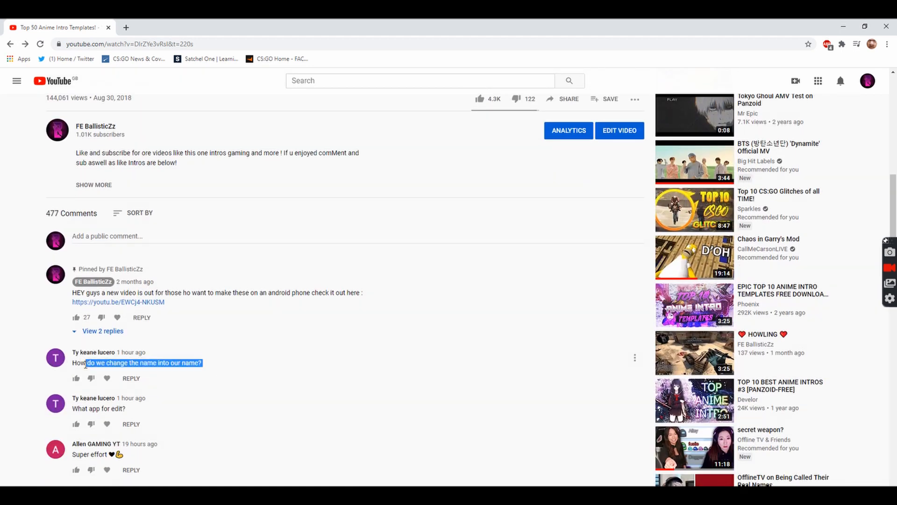
Scroll through the numbered template list and open Panzoid template link 28
scroll(down, 3)
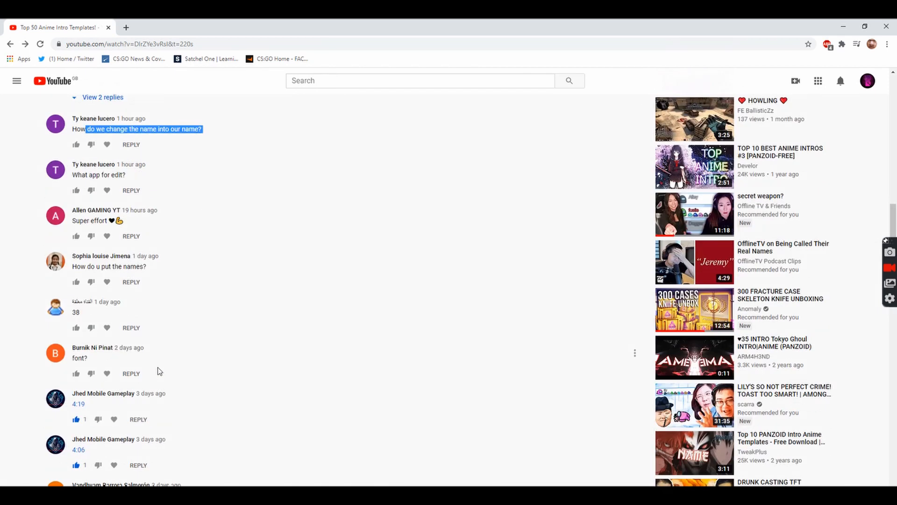
scroll(down, 3)
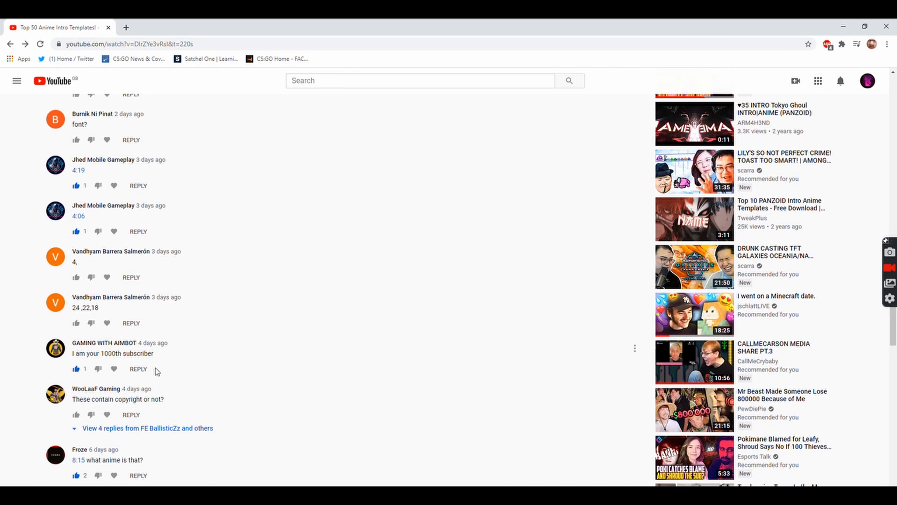
scroll(down, 3)
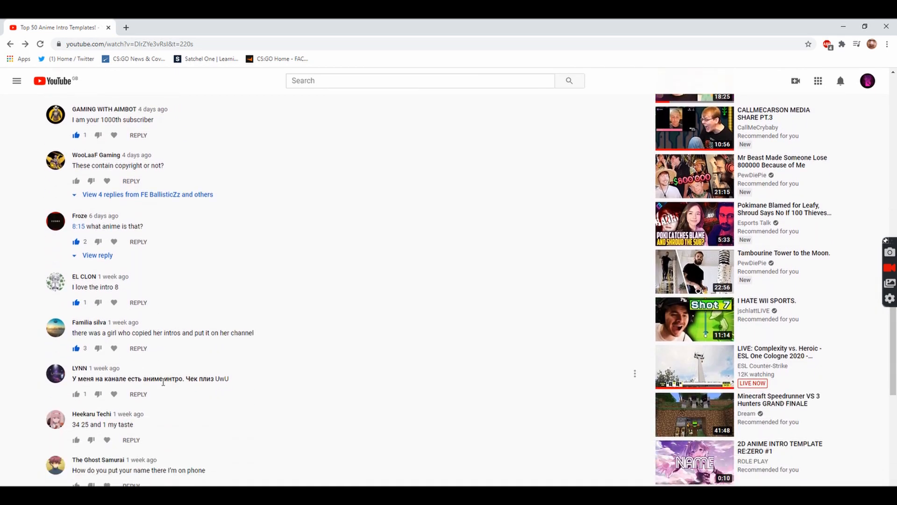
scroll(down, 3)
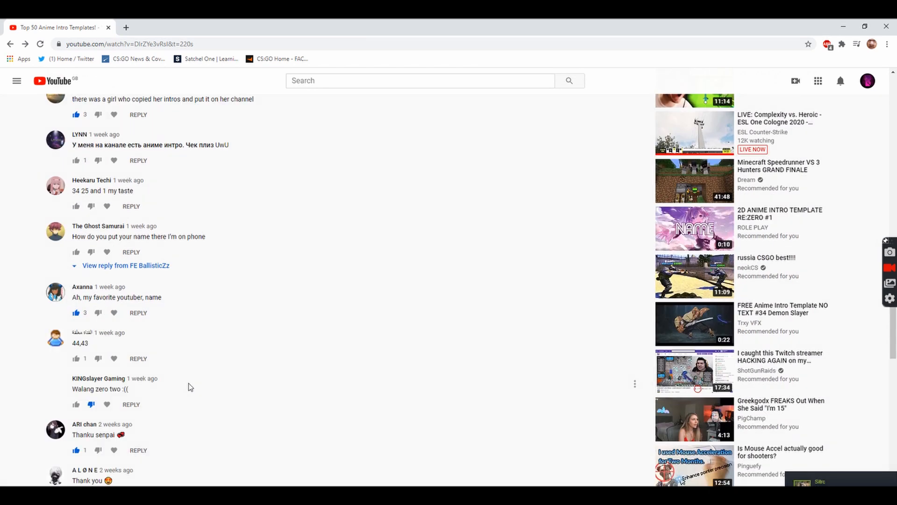
scroll(down, 3)
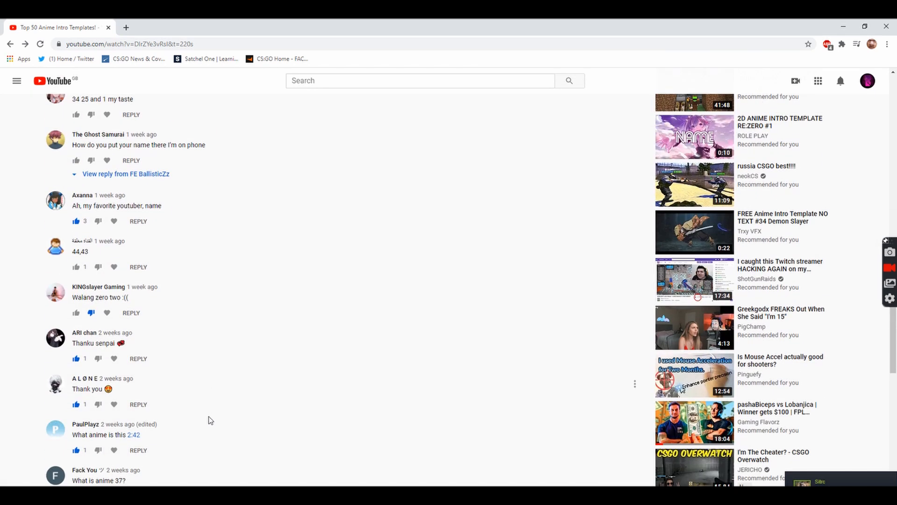
scroll(up, 3)
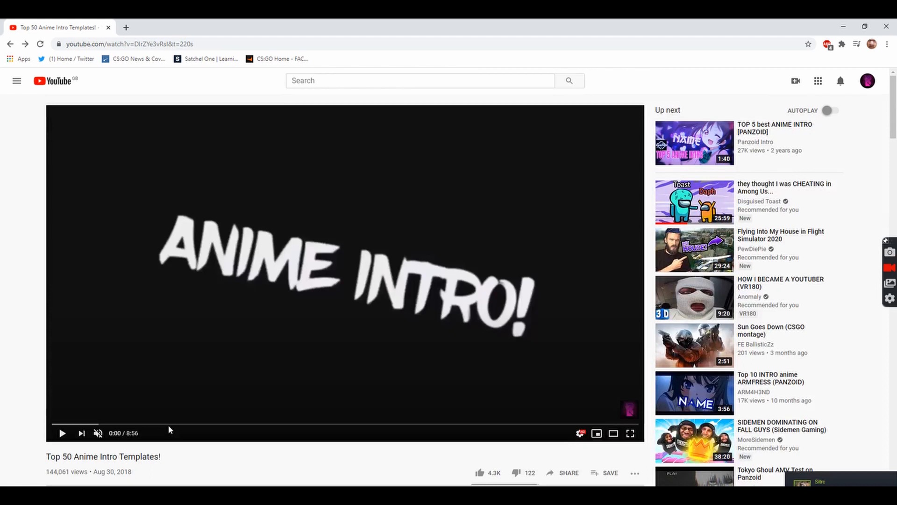
scroll(down, 3)
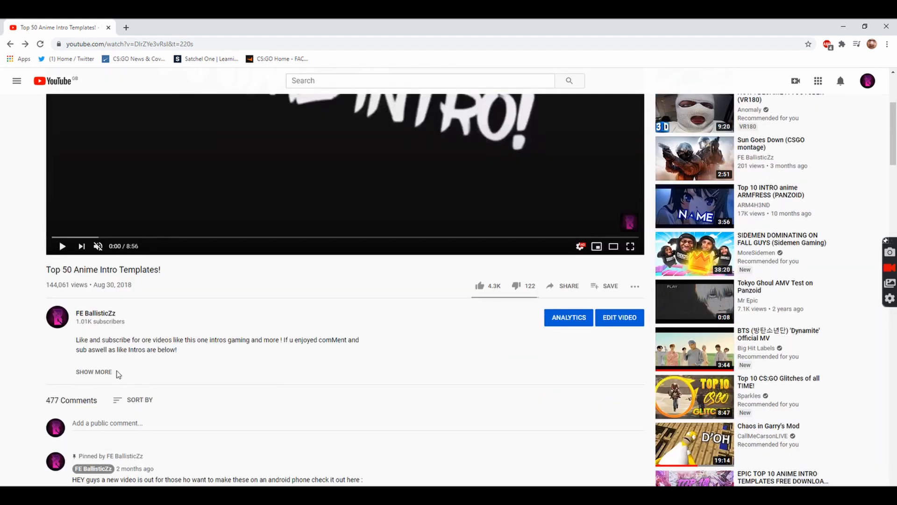
scroll(down, 3)
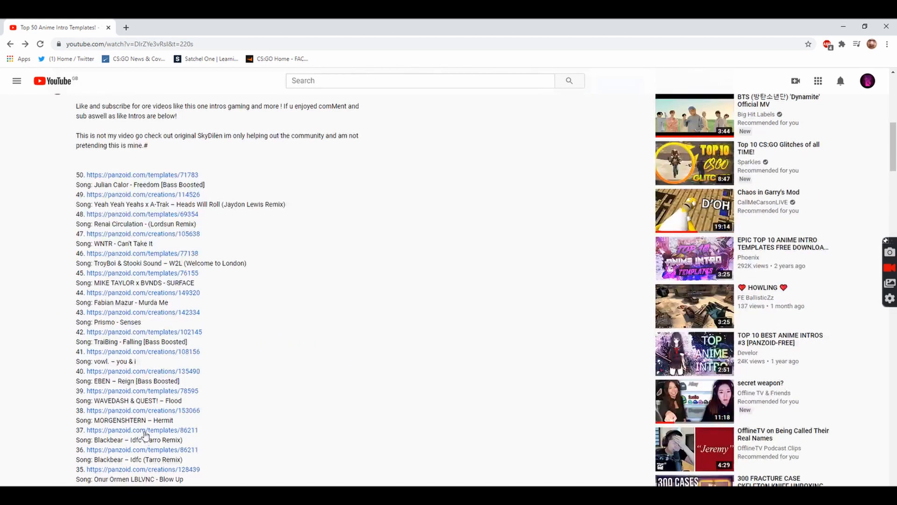
scroll(down, 3)
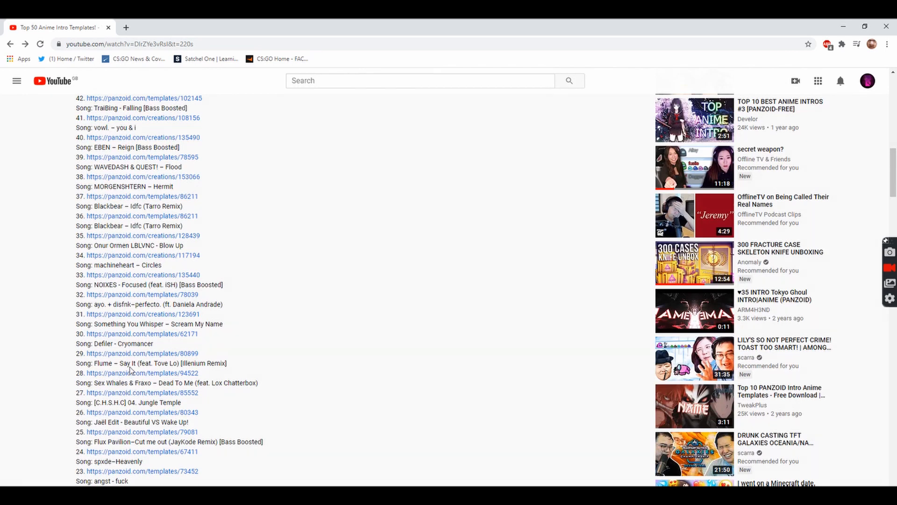
click(141, 373)
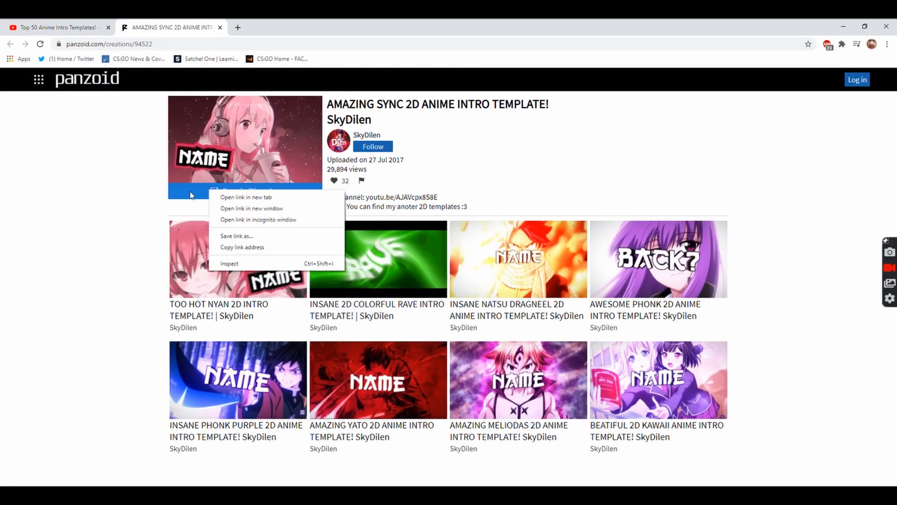
Load SkyDilen's AMAZING SYNC 2D anime intro template into Clipmaker in a new tab
click(247, 197)
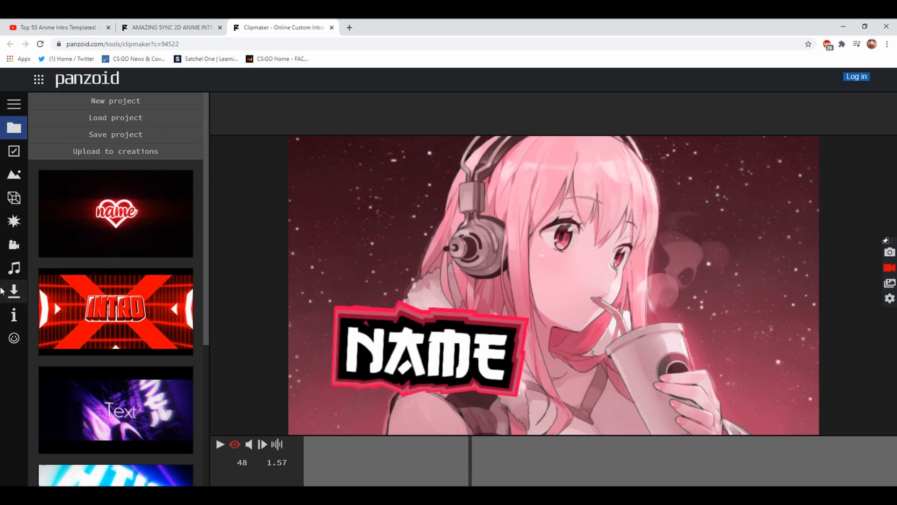
Change the Text: NAME objects to read BOB, then start the intro preview
click(13, 197)
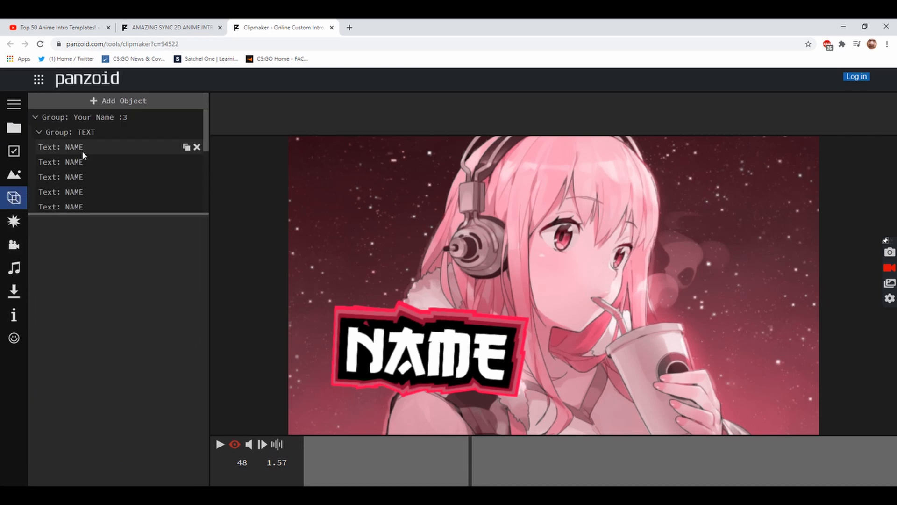
click(61, 146)
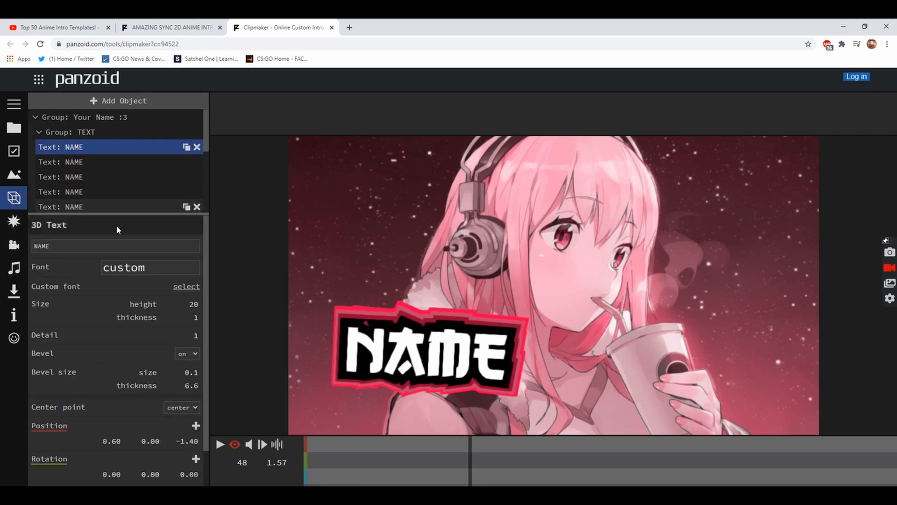
text(BOB)
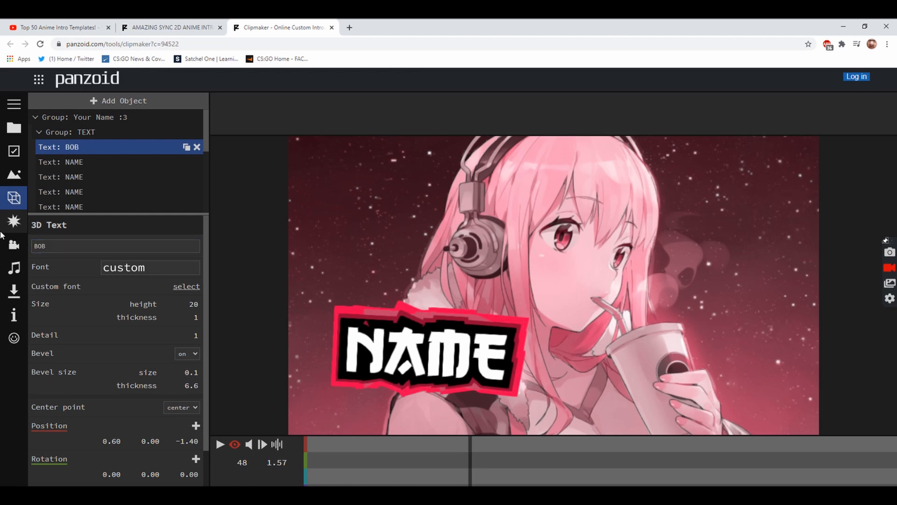
triple_click(115, 246)
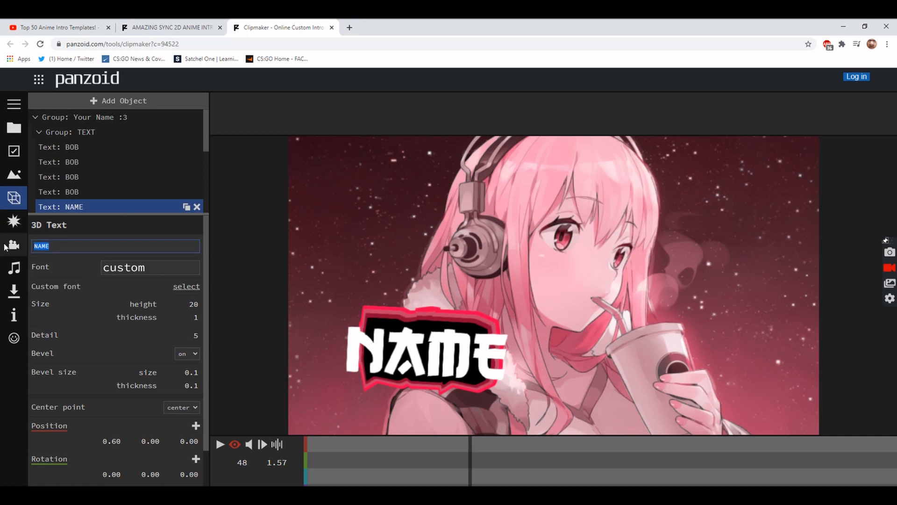
click(58, 207)
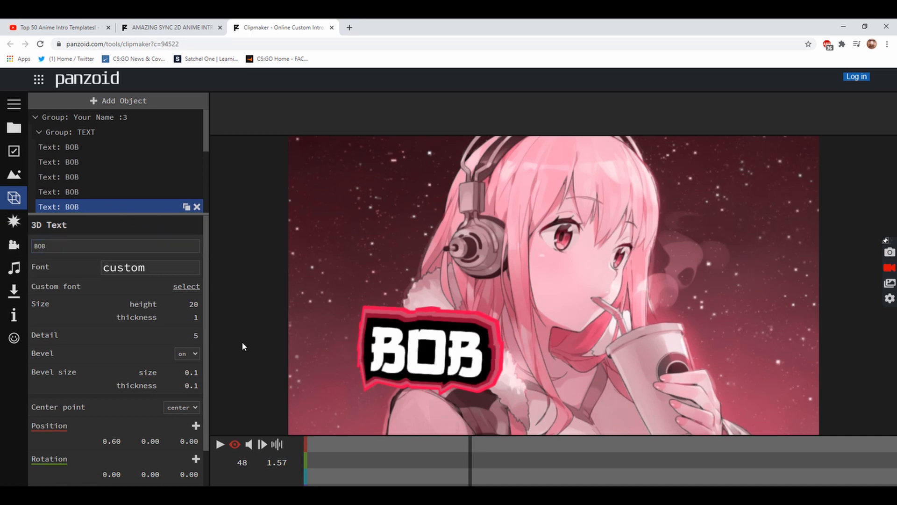
click(219, 444)
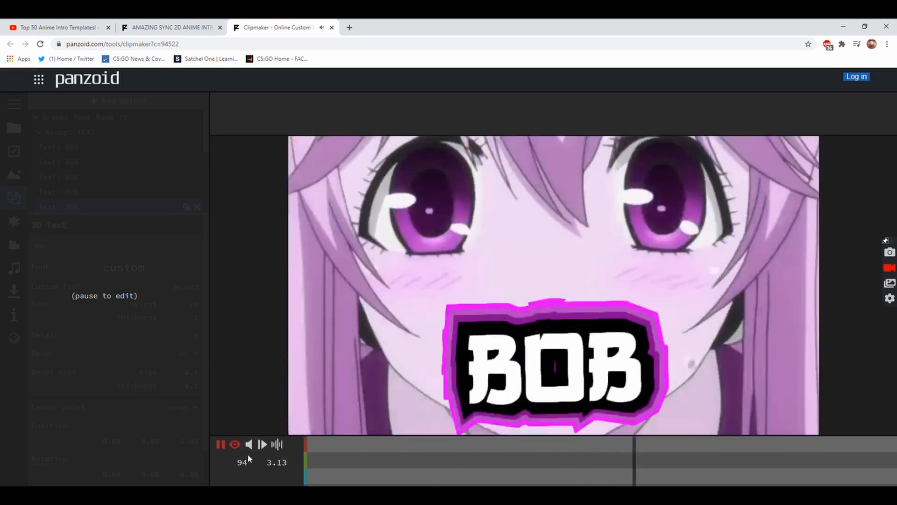
Pause the BOB intro preview and rewind it to the first frame
click(221, 444)
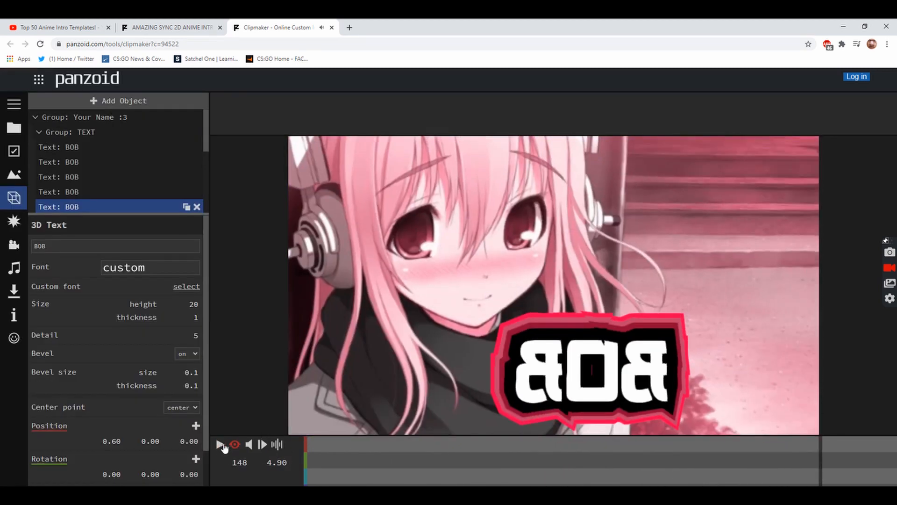
click(220, 444)
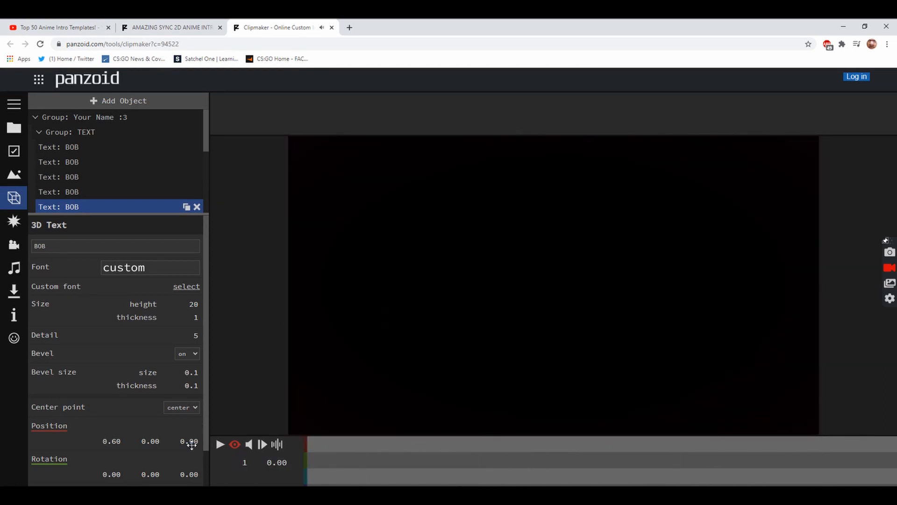
mouse_move(95, 191)
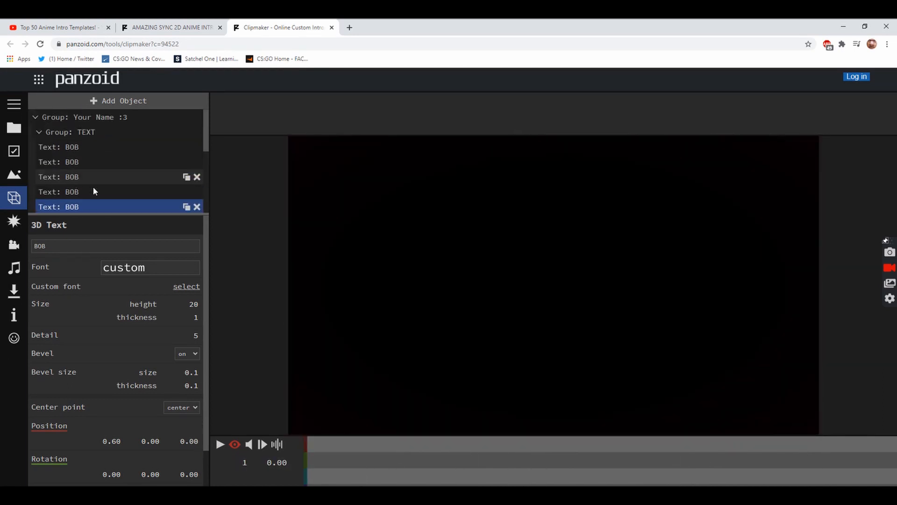
right_click(14, 291)
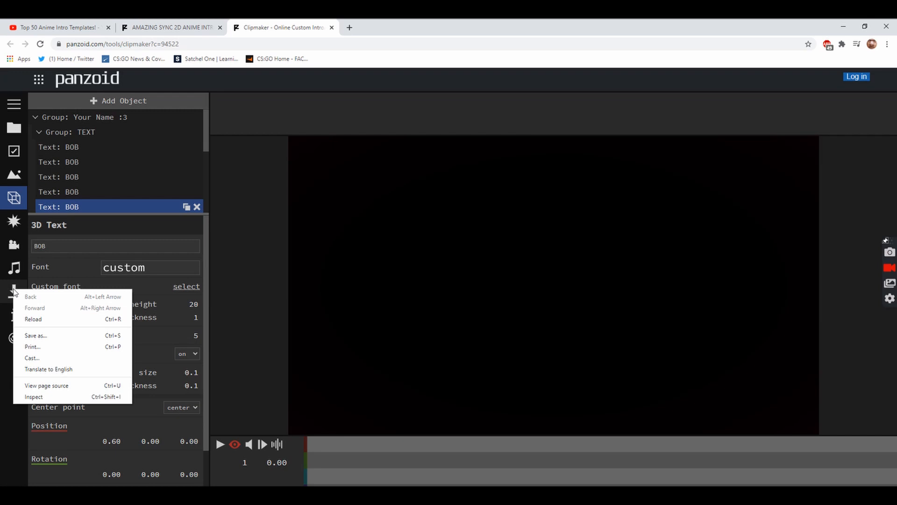
Render the intro in .mkv (vp8/opus) format and download the finished video
click(13, 291)
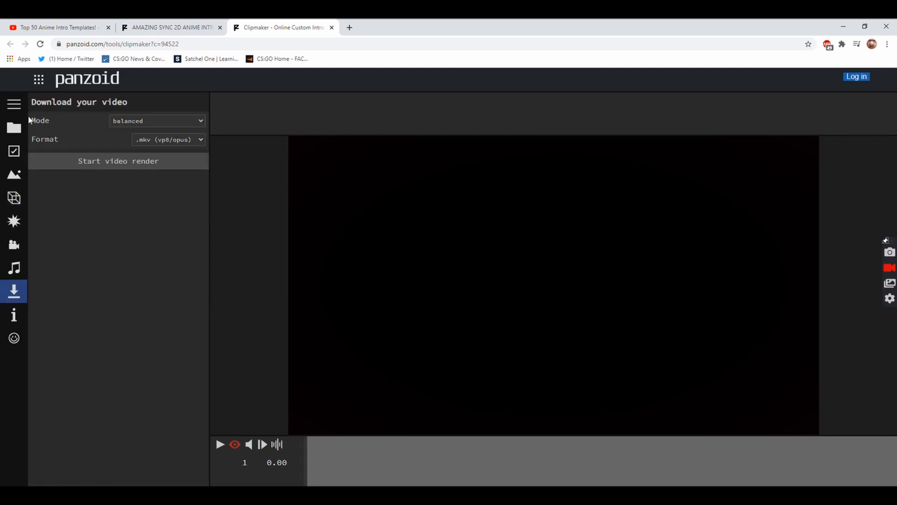
click(168, 139)
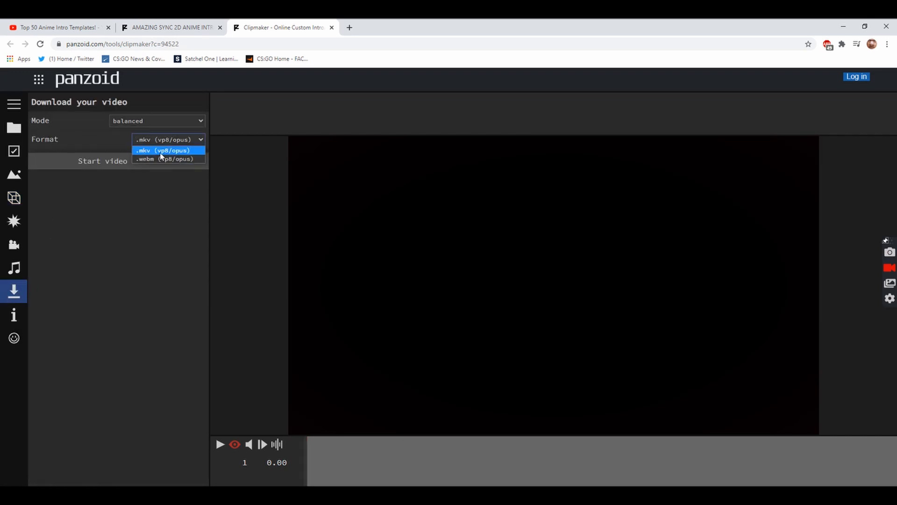
click(163, 150)
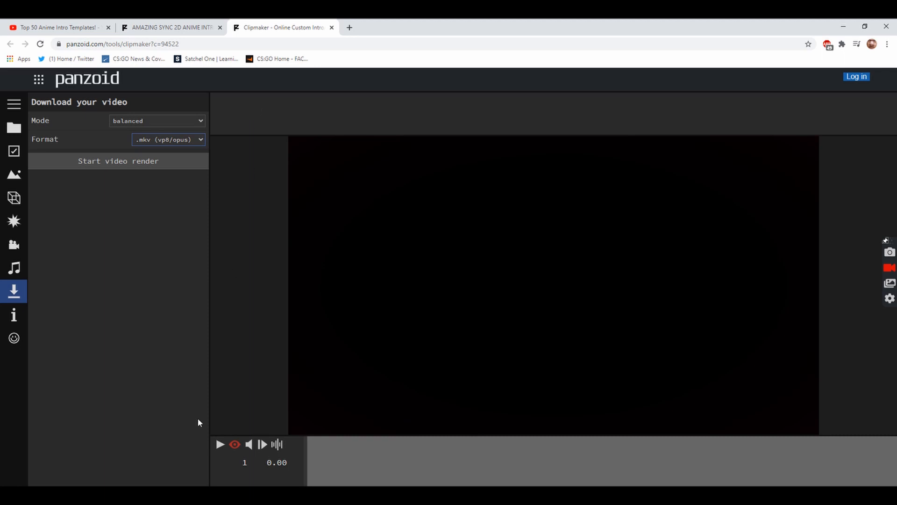
mouse_move(183, 368)
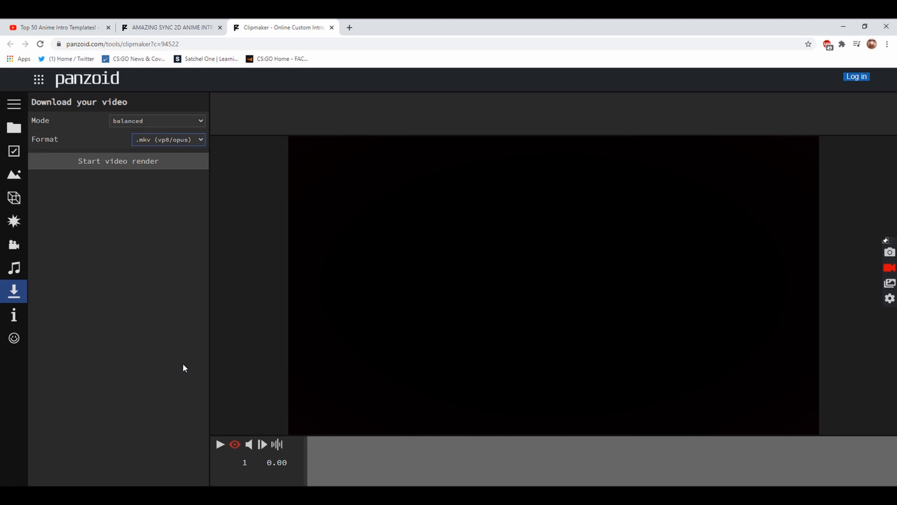
mouse_move(62, 395)
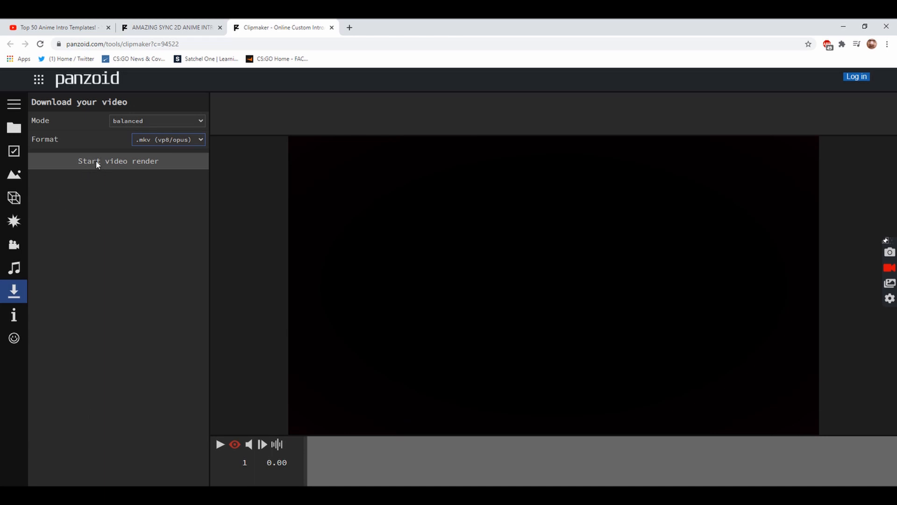
click(118, 161)
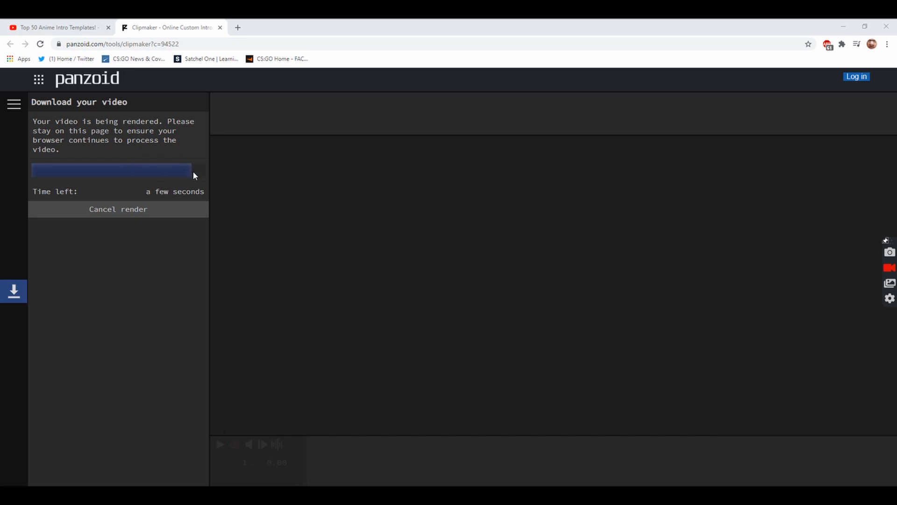
mouse_move(150, 182)
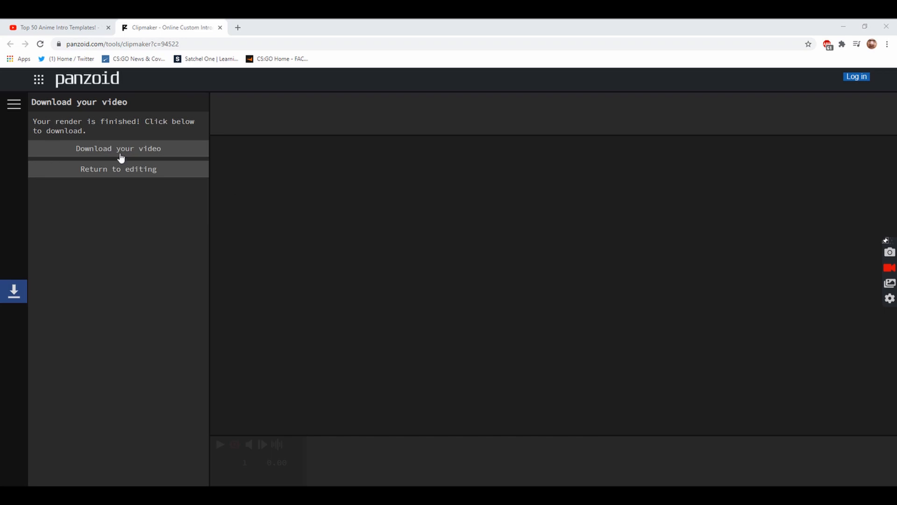
click(118, 148)
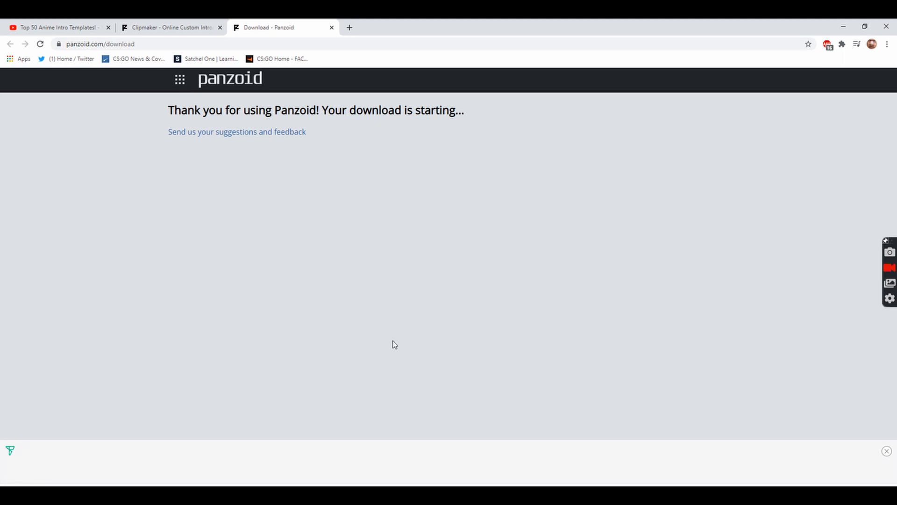
mouse_move(278, 325)
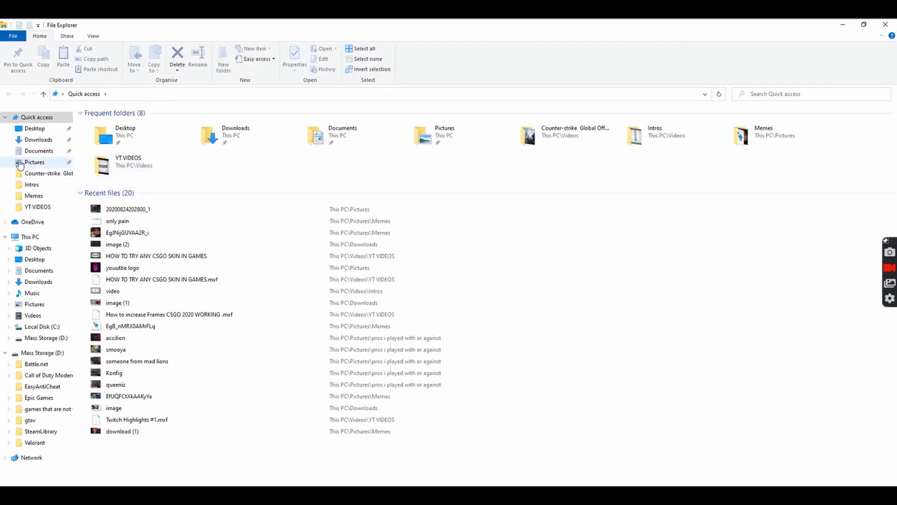
Check the downloaded video's Properties in Downloads, confirming its type is MKV File
click(38, 139)
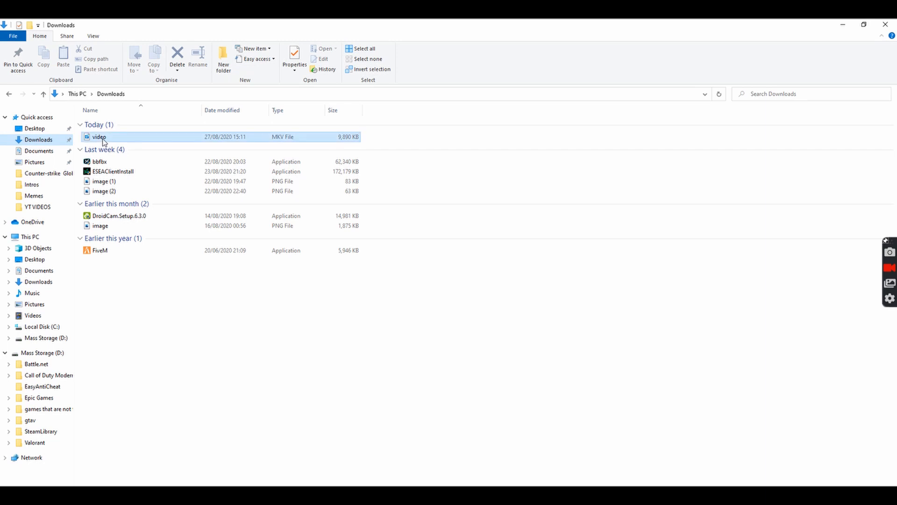
click(99, 136)
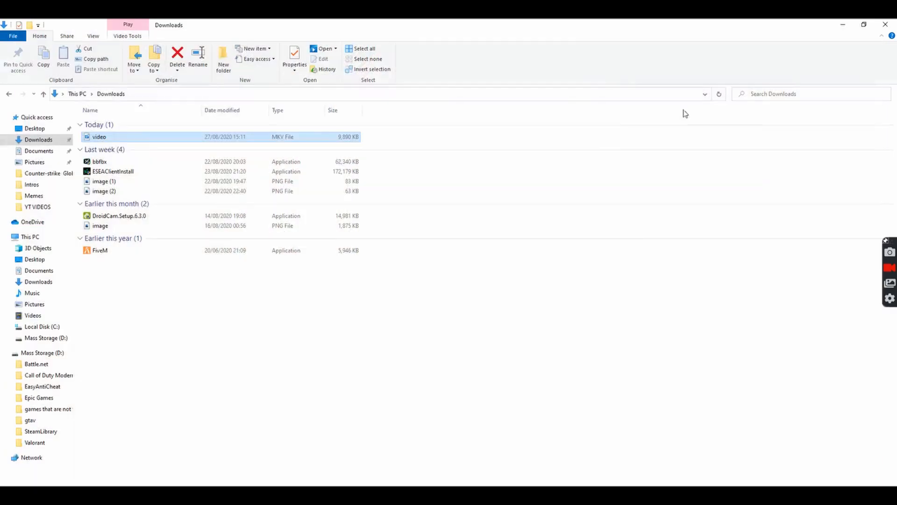
right_click(99, 136)
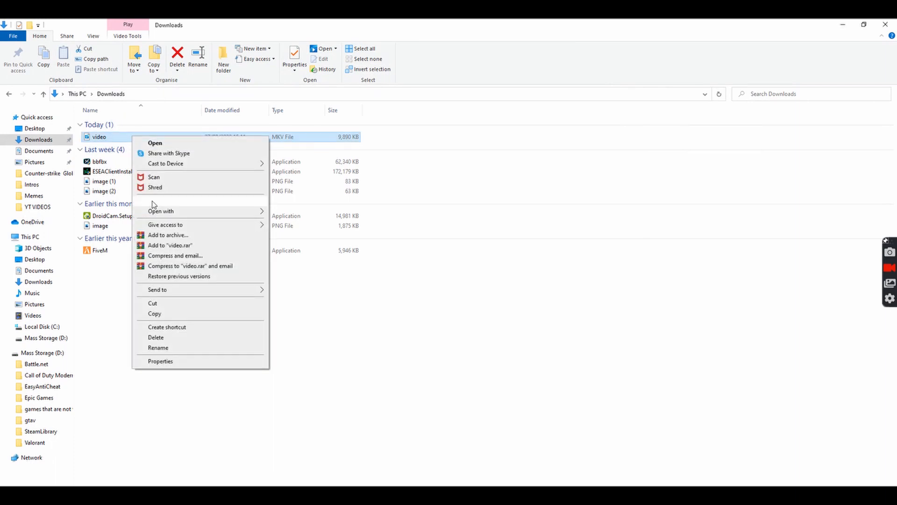
mouse_move(169, 327)
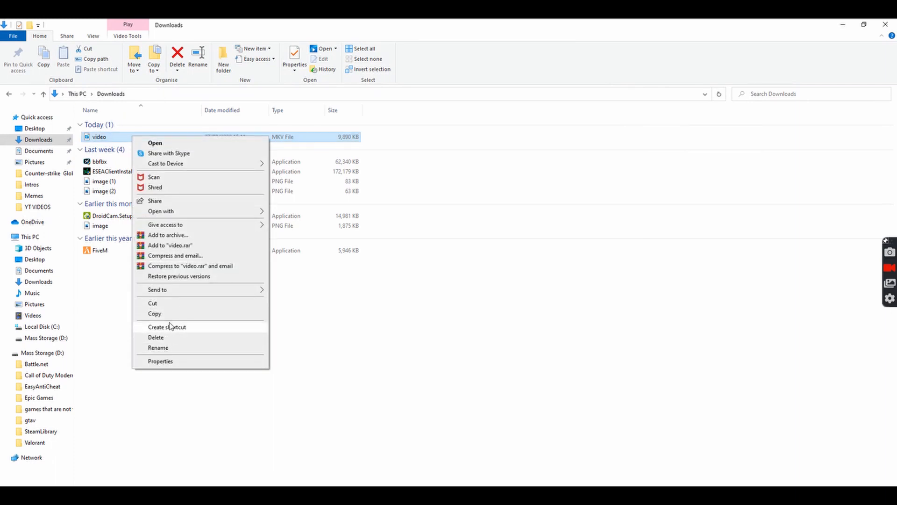
click(160, 360)
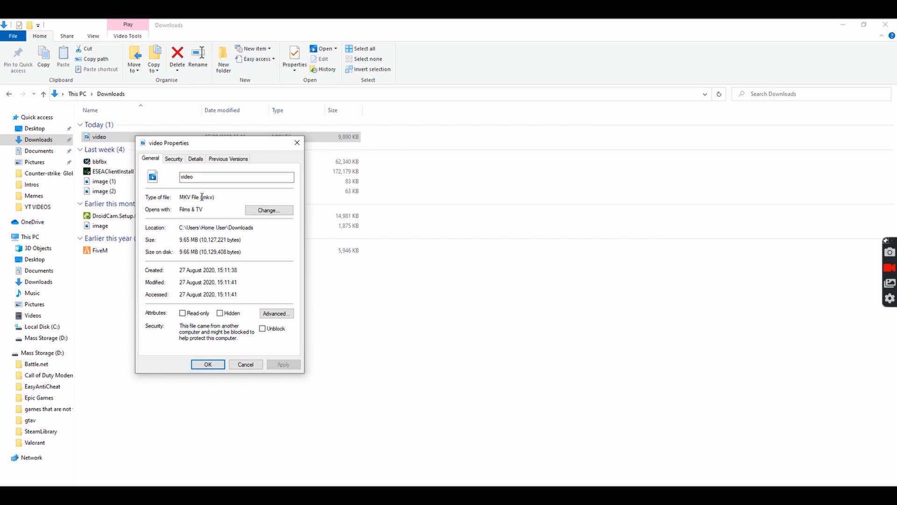
double_click(191, 197)
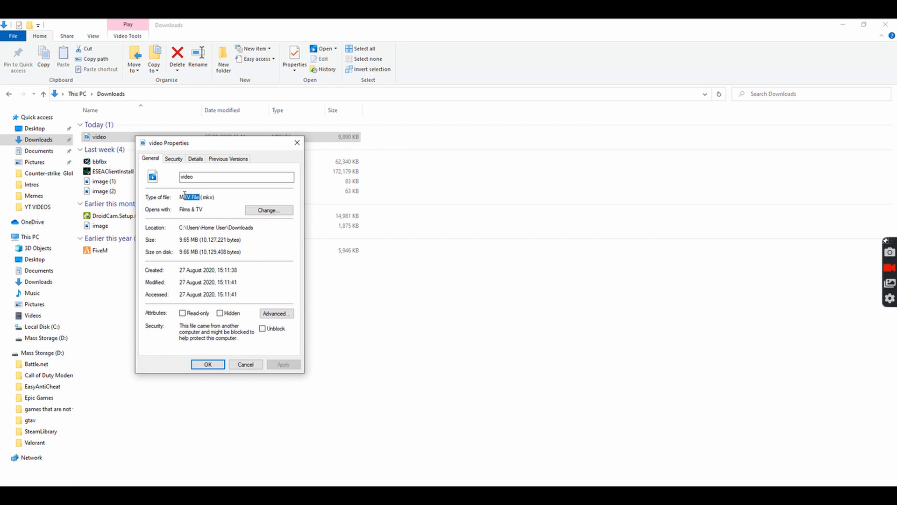
double_click(197, 197)
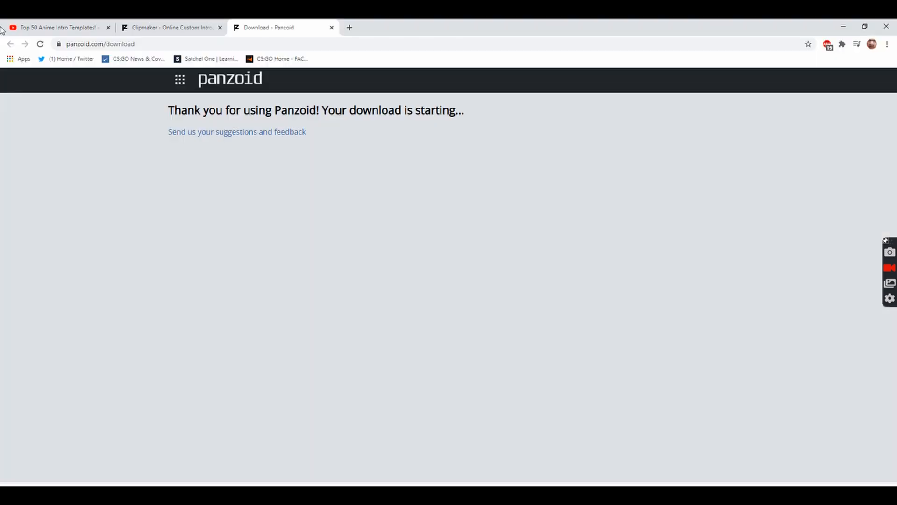
Open the MKV to MP4 converter and upload the downloaded video.mkv
click(101, 43)
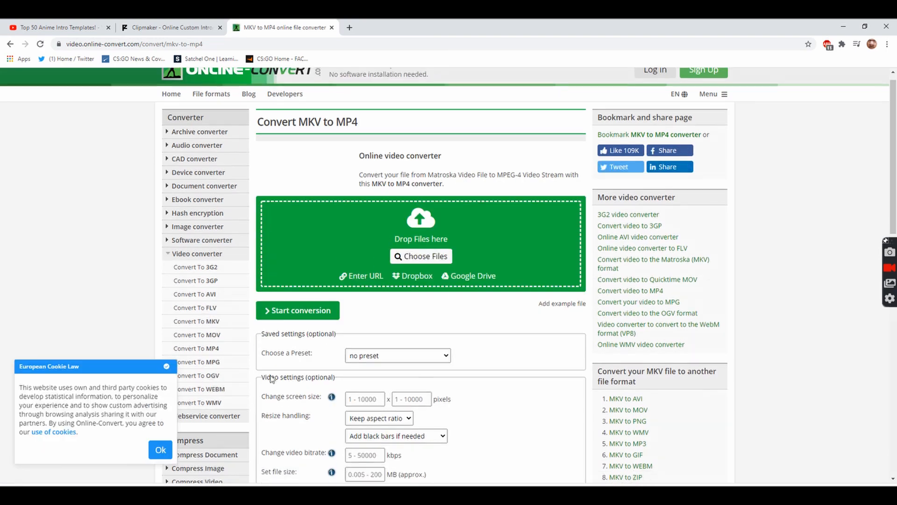
scroll(down, 3)
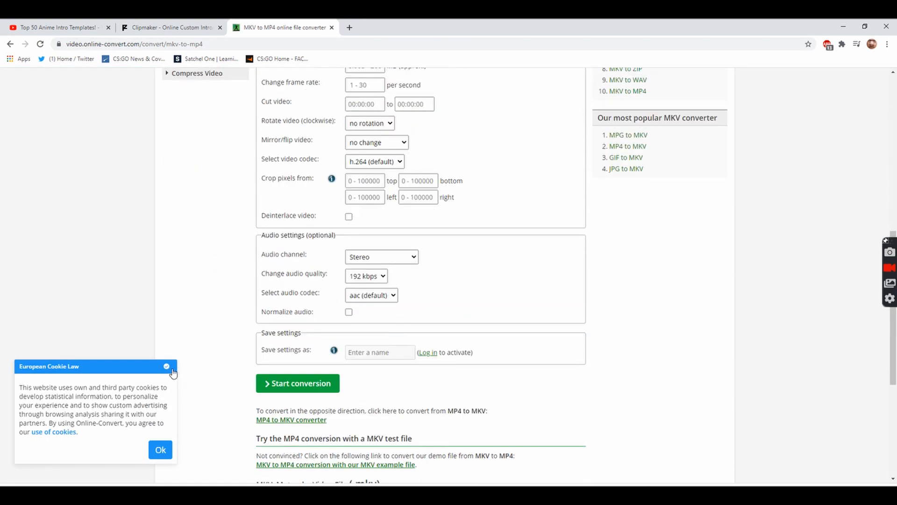
scroll(up, 3)
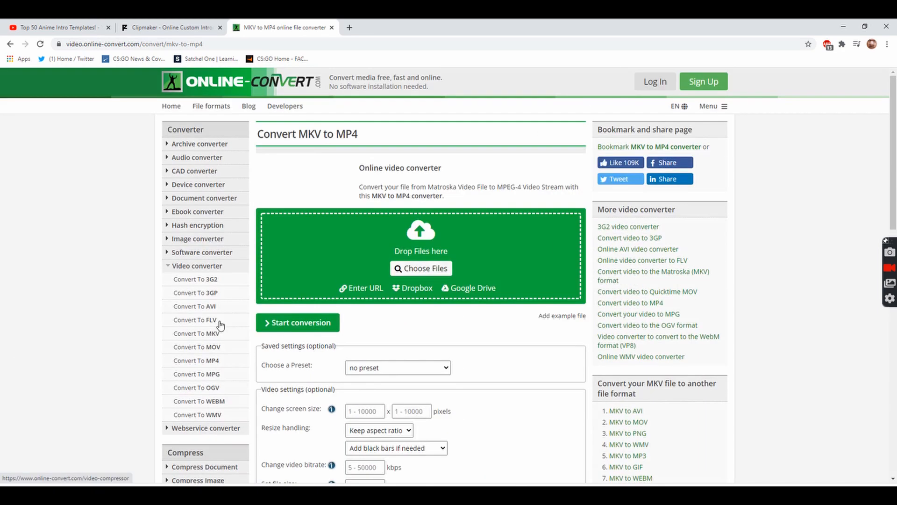
mouse_move(421, 269)
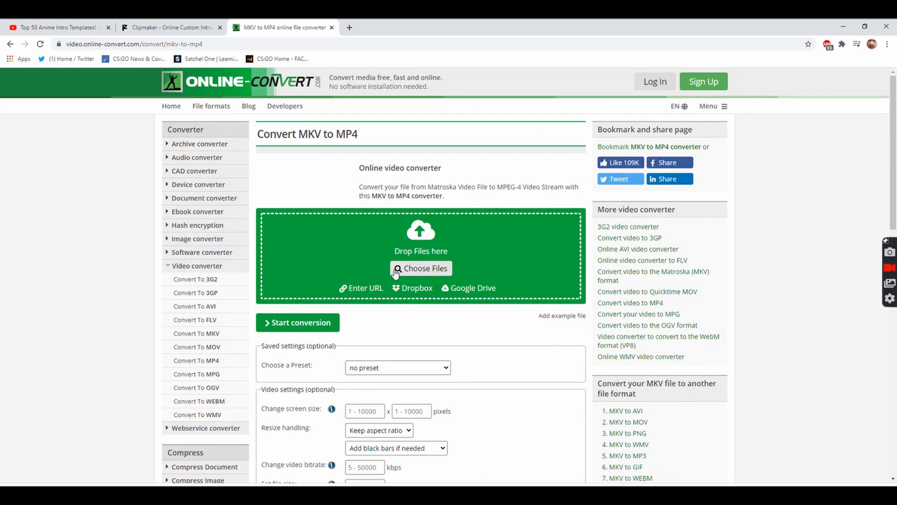
click(420, 267)
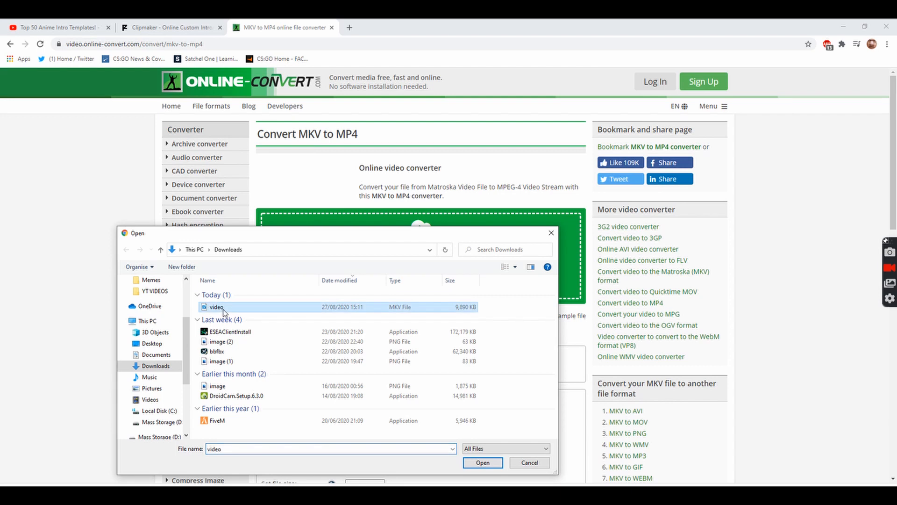
click(482, 462)
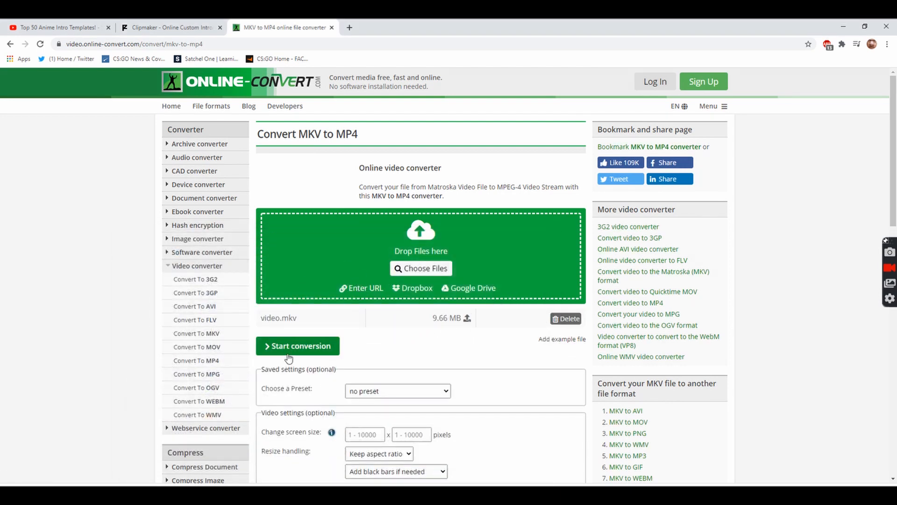
mouse_move(446, 204)
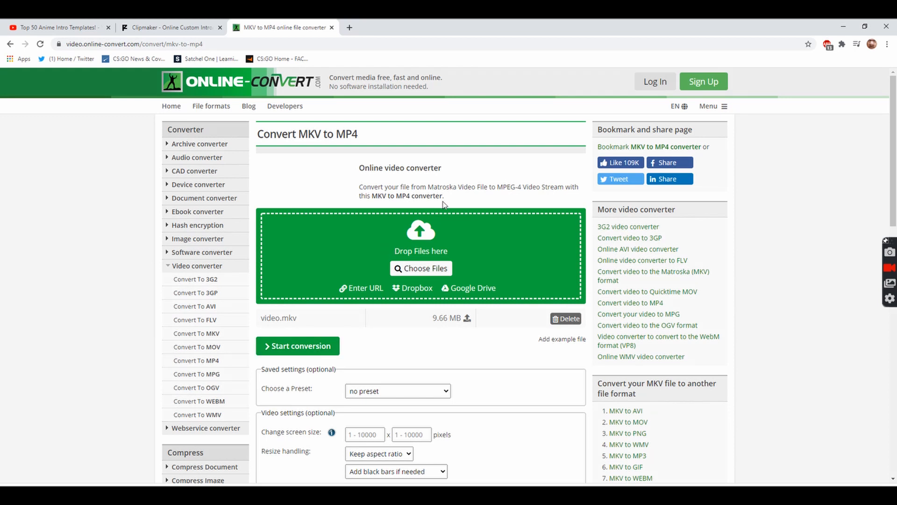
Convert the video to MP4 and download the resulting video.mp4
click(297, 346)
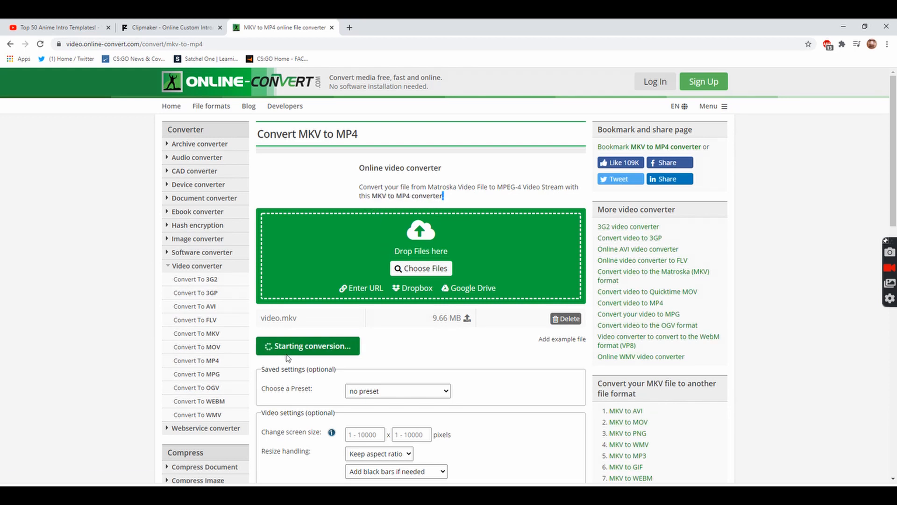
click(307, 345)
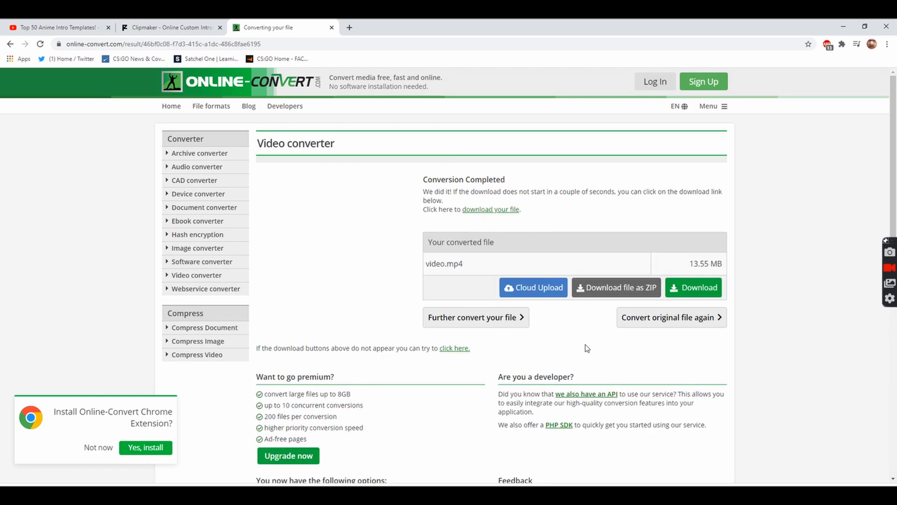
click(692, 287)
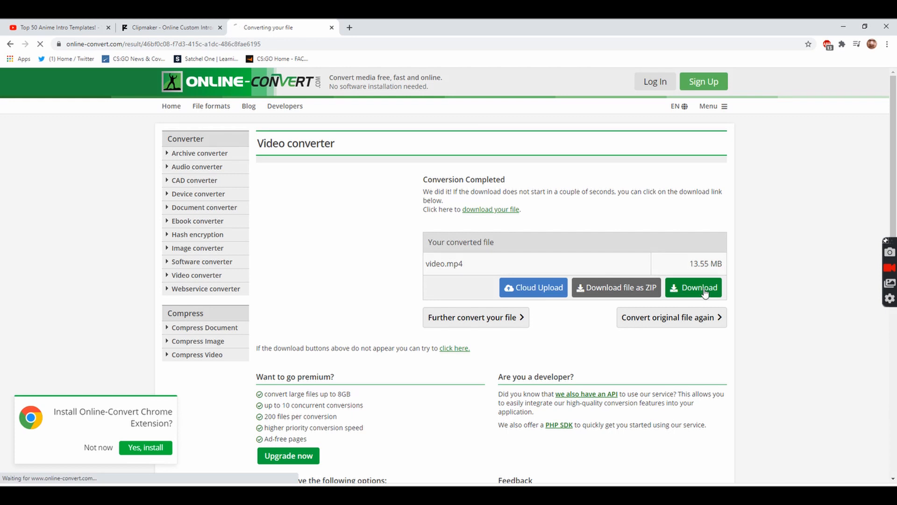
click(694, 287)
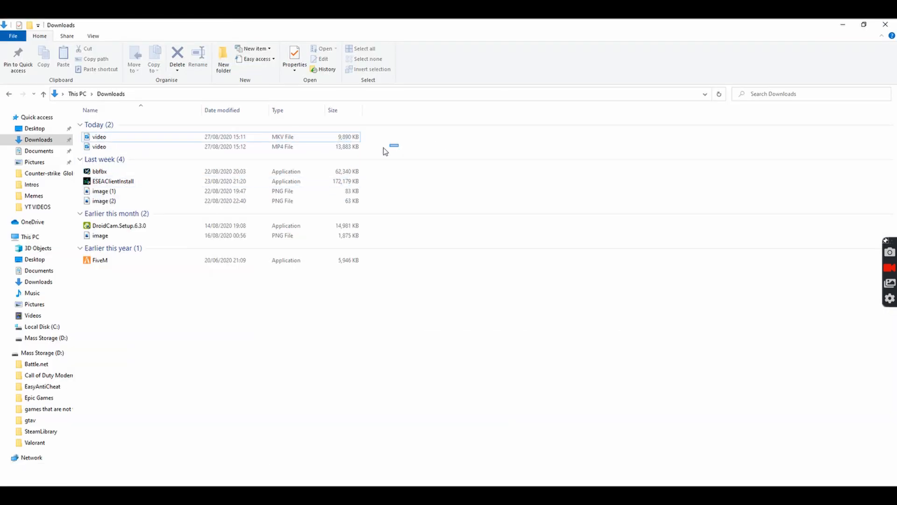
Permanently delete the MKV video from Downloads and play the remaining MP4
click(99, 136)
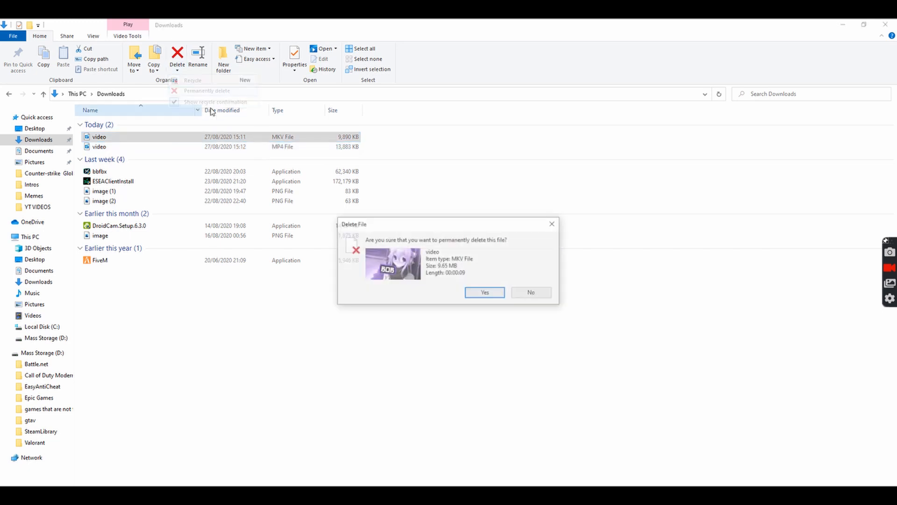
click(484, 292)
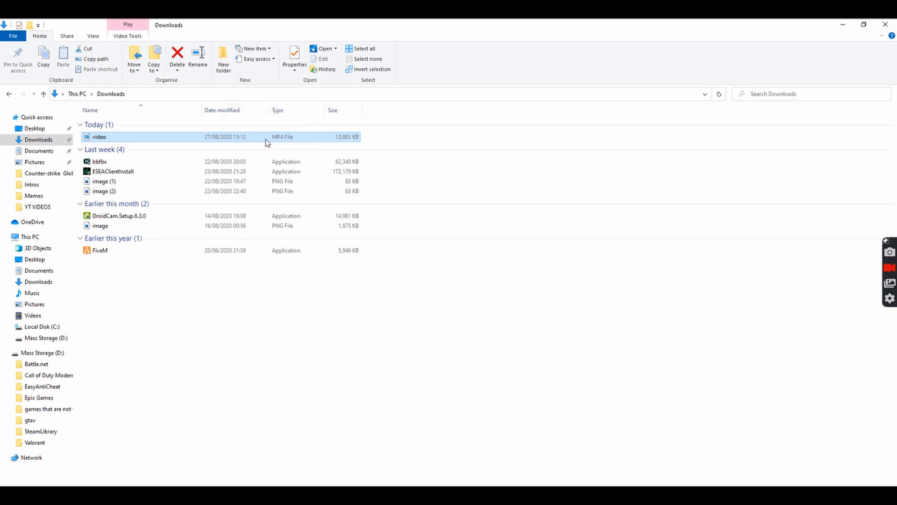
double_click(99, 135)
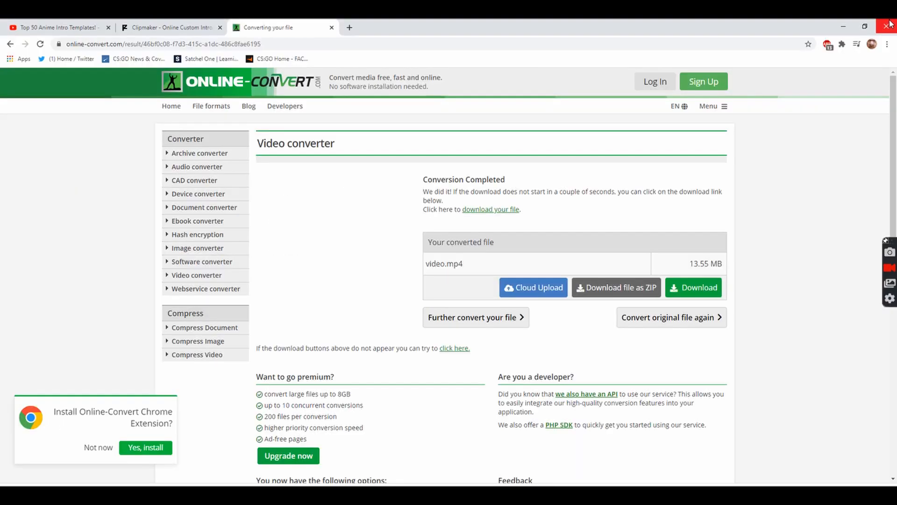
mouse_move(285, 44)
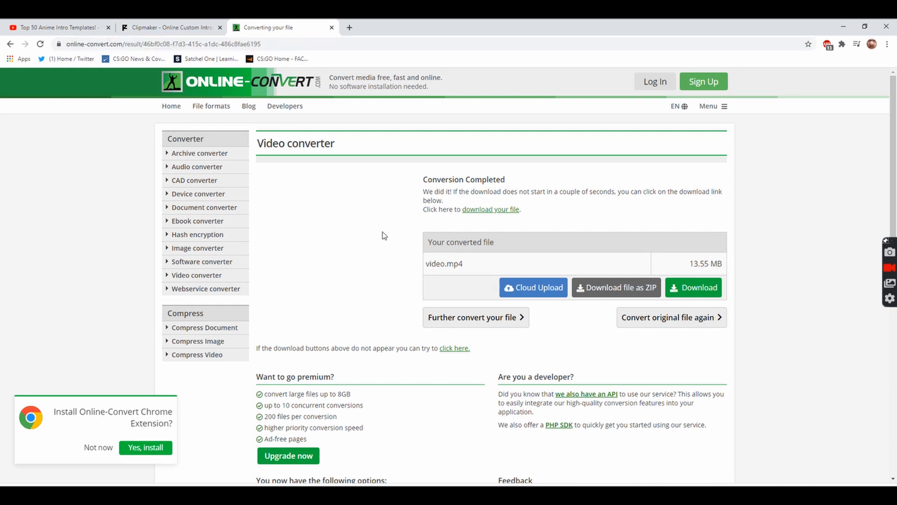
scroll(down, 3)
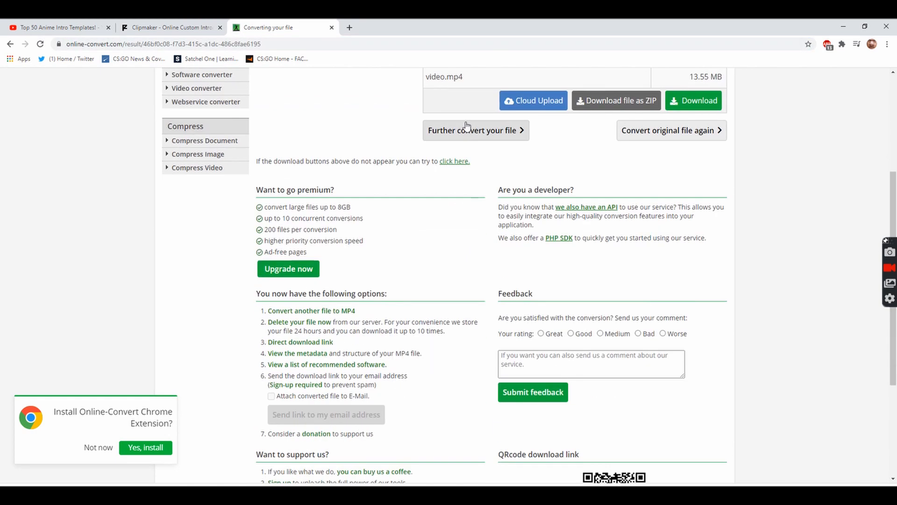
scroll(up, 3)
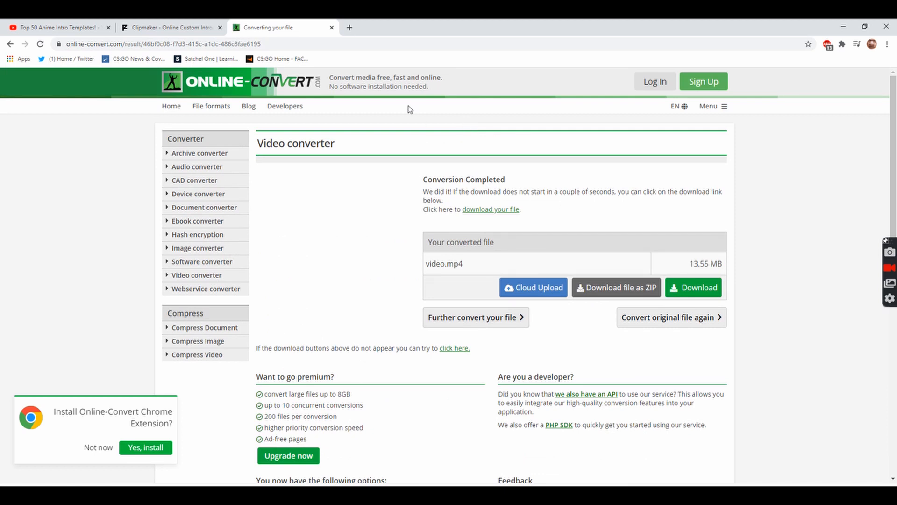